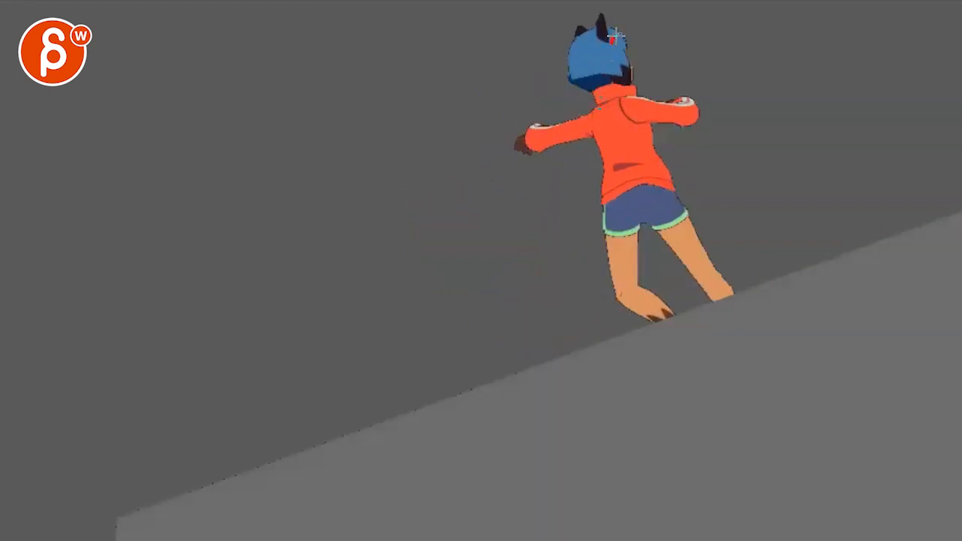
Step: Draw yellow drawover lines over the landing pose's legs and across her shoulders and arms
left_click_drag(628, 42, 647, 173)
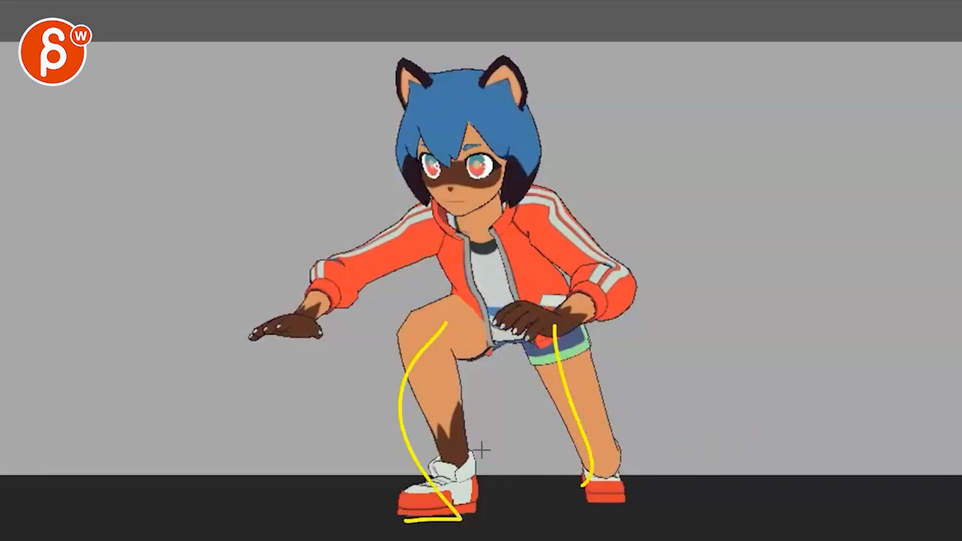
left_click_drag(444, 213, 282, 328)
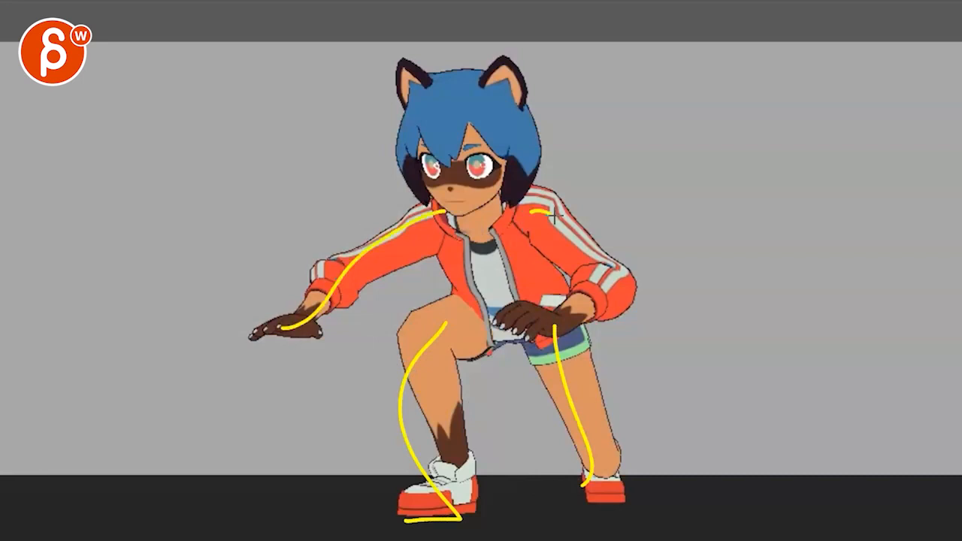